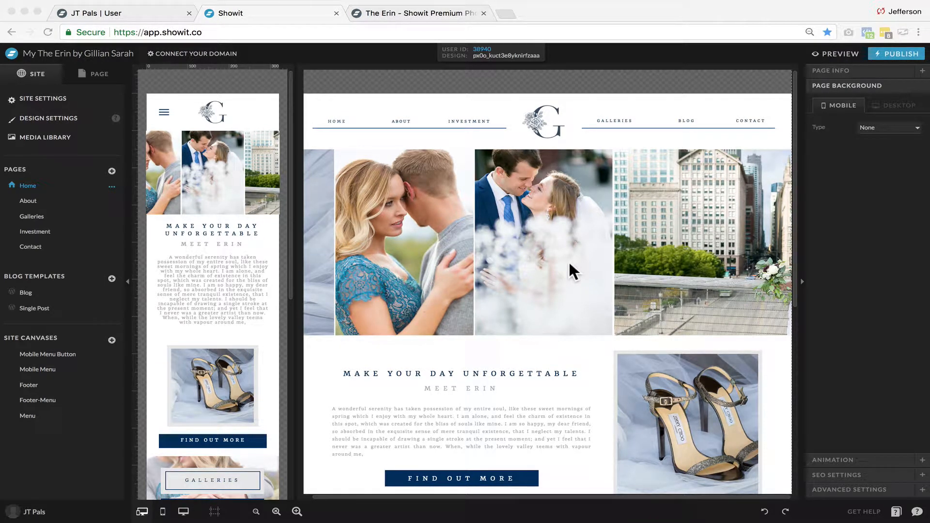
mouse_move(528, 273)
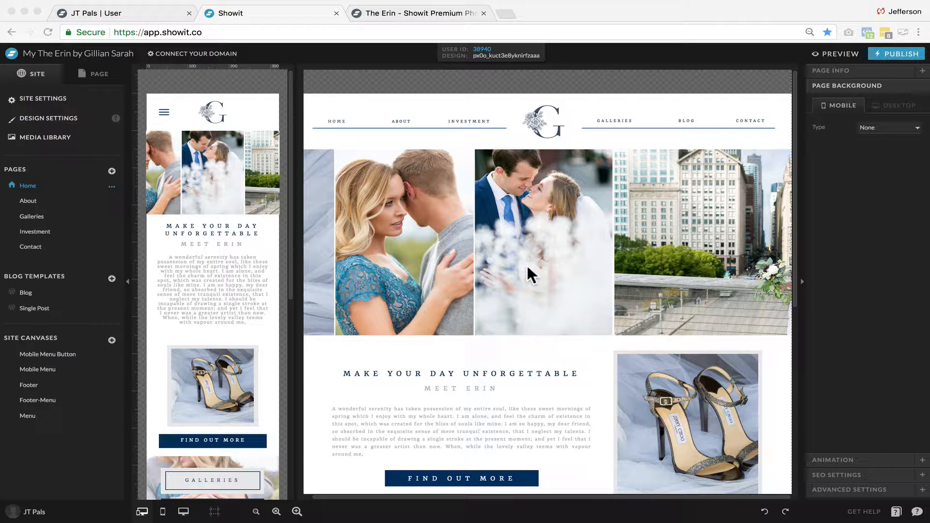
mouse_move(526, 273)
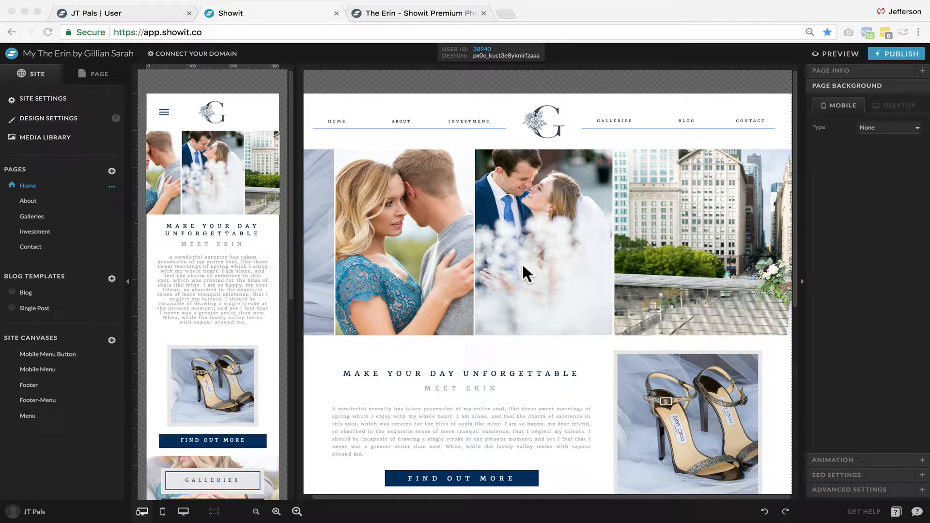
mouse_move(364, 120)
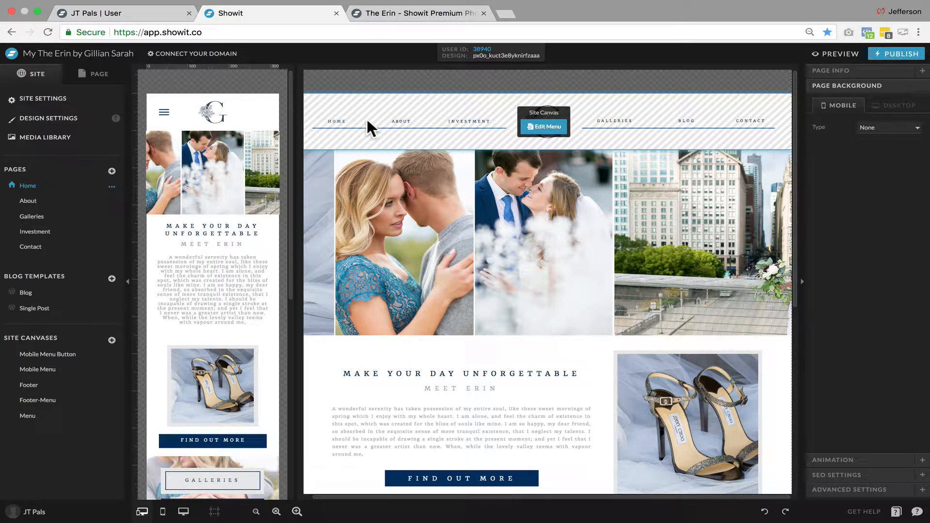
mouse_move(419, 129)
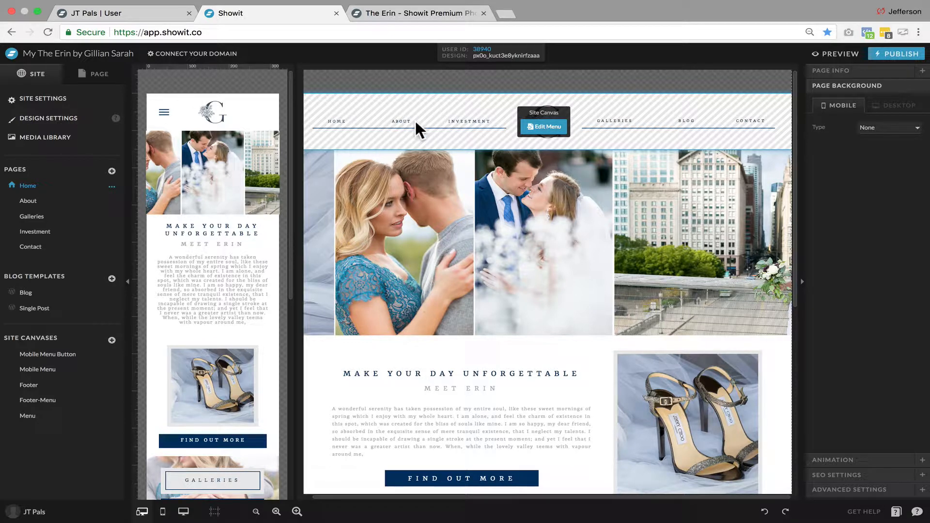
mouse_move(373, 129)
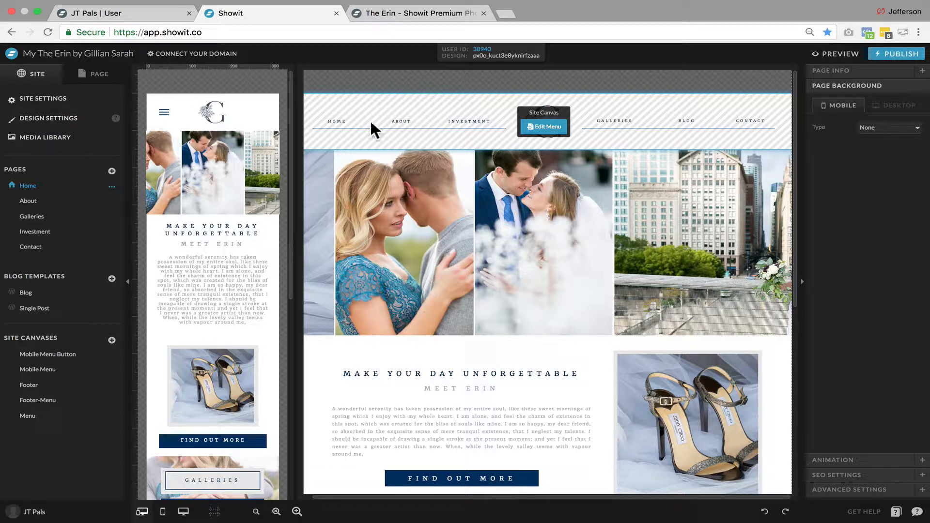
mouse_move(549, 134)
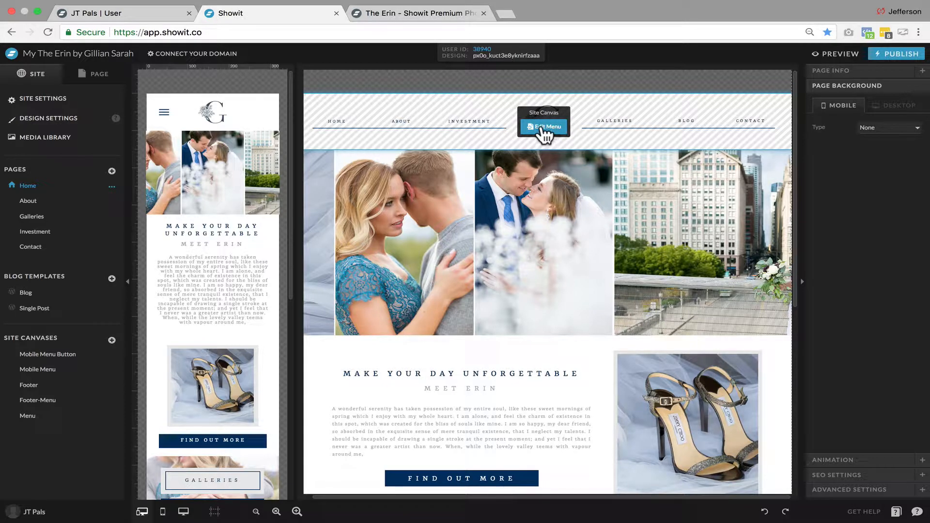
mouse_move(443, 131)
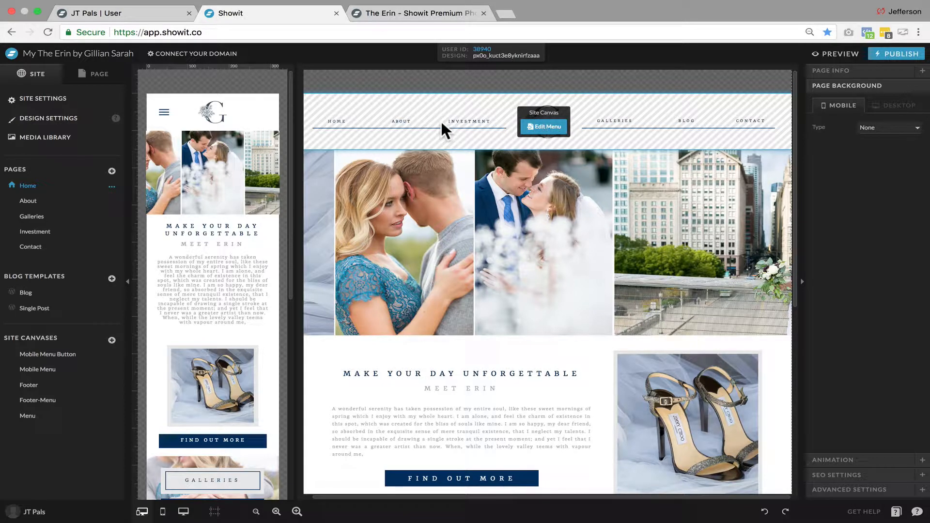
Edit the Menu canvas and inspect the About link's text properties and click action
left_click(543, 127)
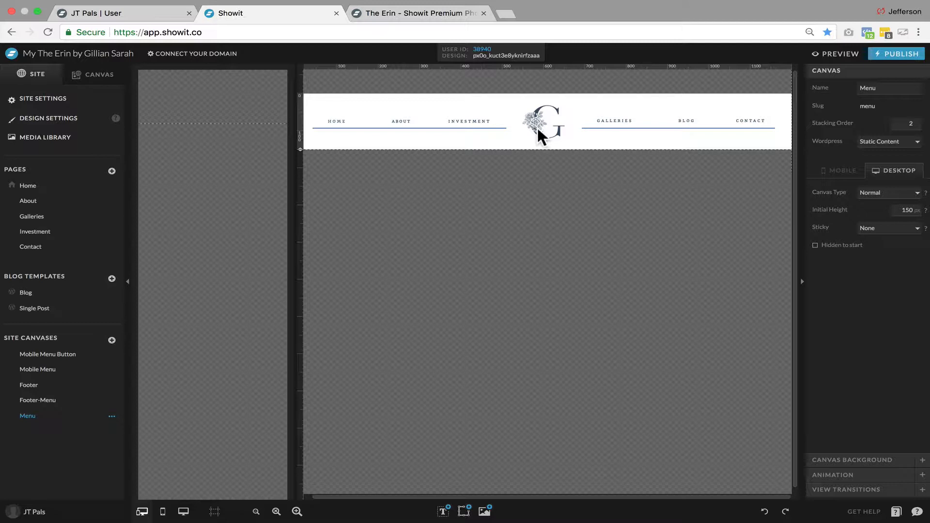
mouse_move(529, 188)
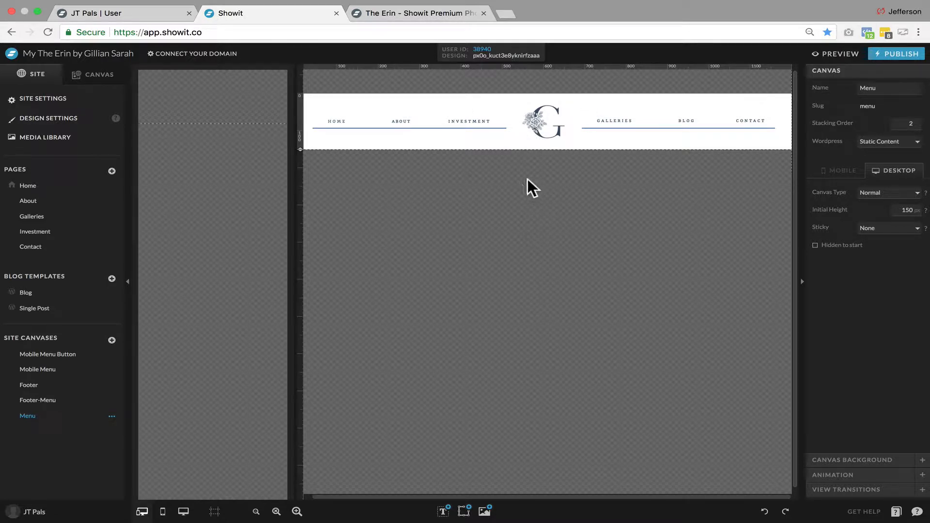
left_click(401, 121)
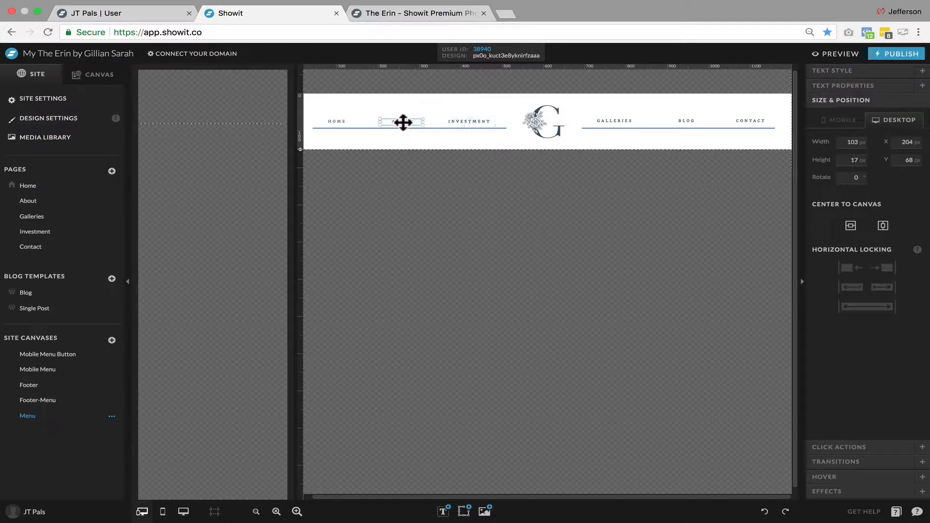
left_click(402, 122)
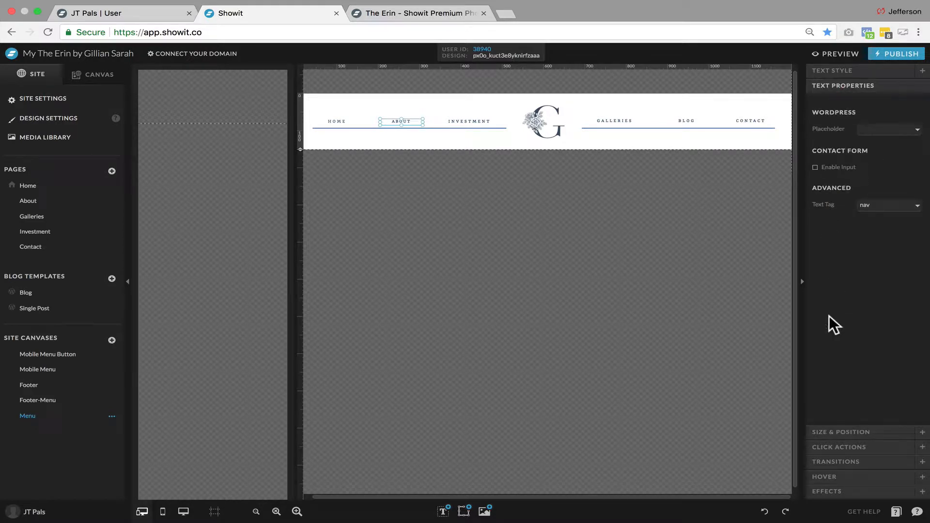
left_click(889, 176)
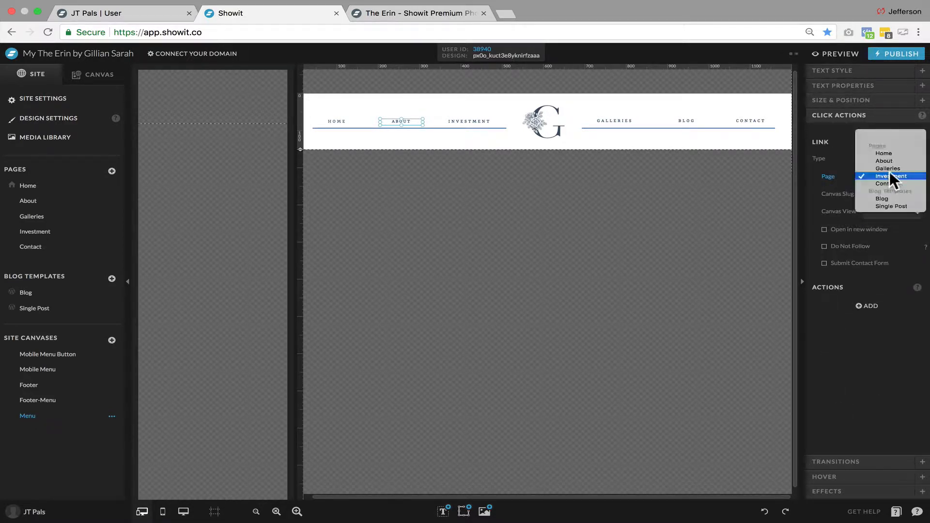
View the About page and the Blog post template sharing the Menu header
left_click(884, 160)
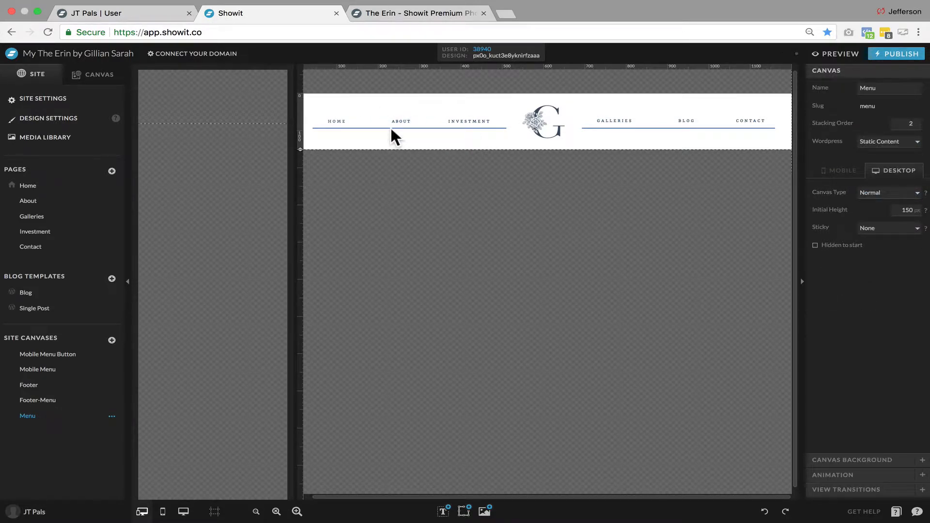
left_click(28, 200)
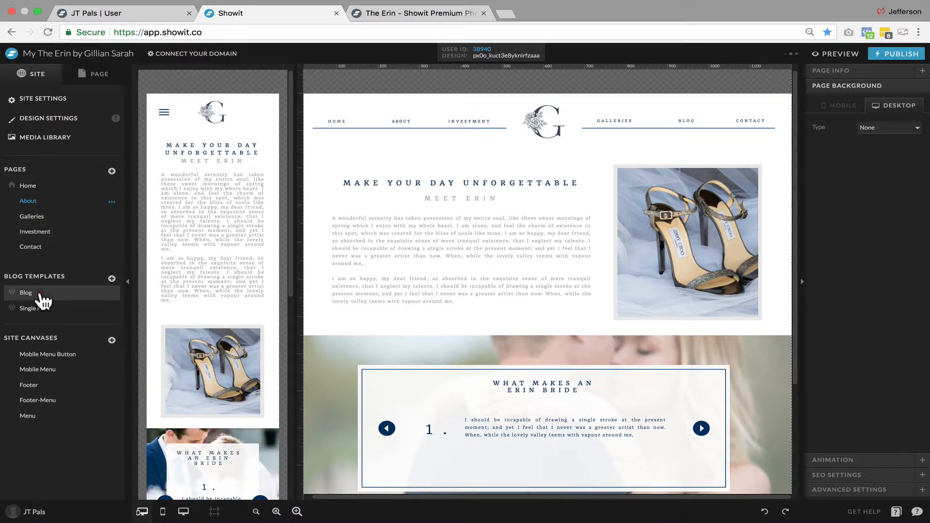
left_click(26, 293)
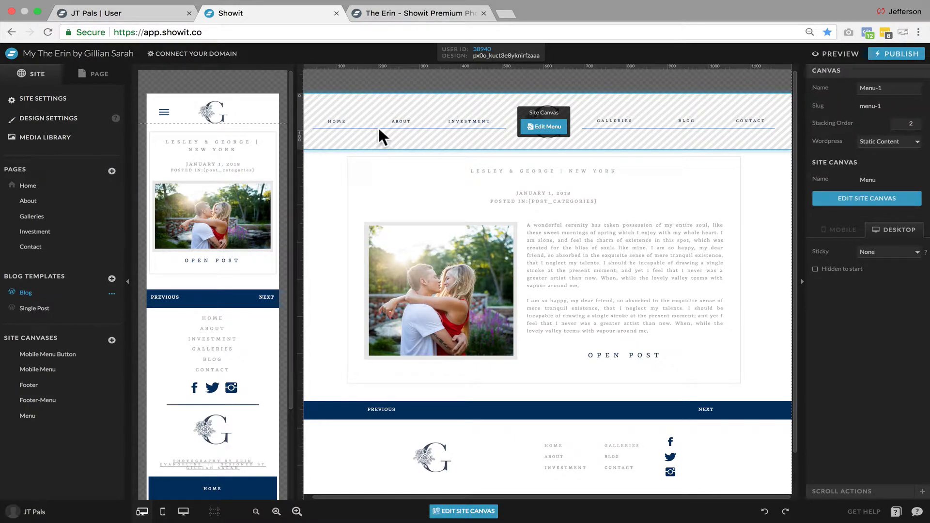
mouse_move(47, 354)
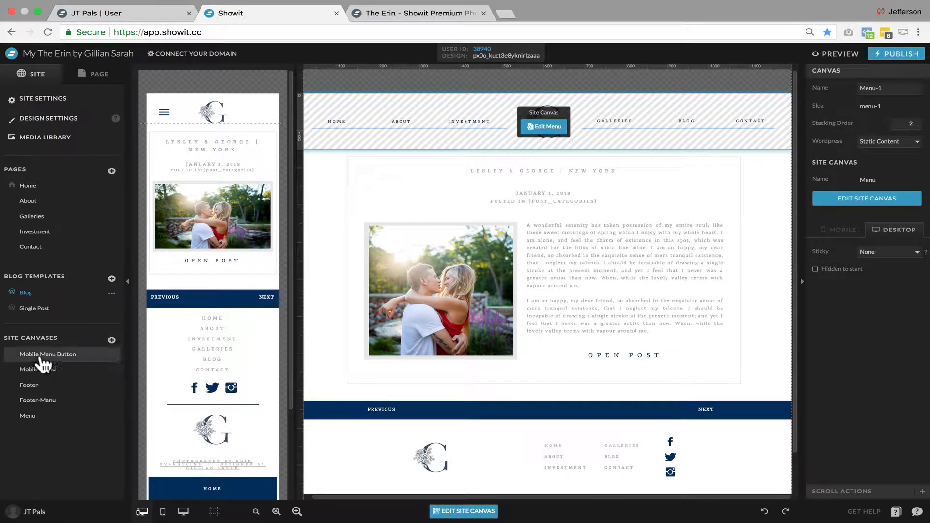
Preview the Mobile Menu Button, Mobile Menu, Footer, Footer-Menu and Menu canvases, then return Home
left_click(48, 354)
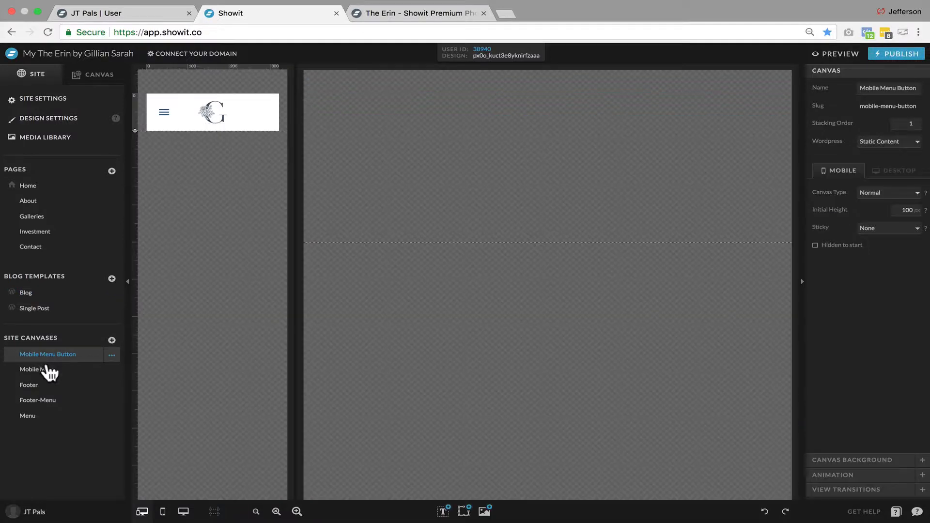
left_click(37, 369)
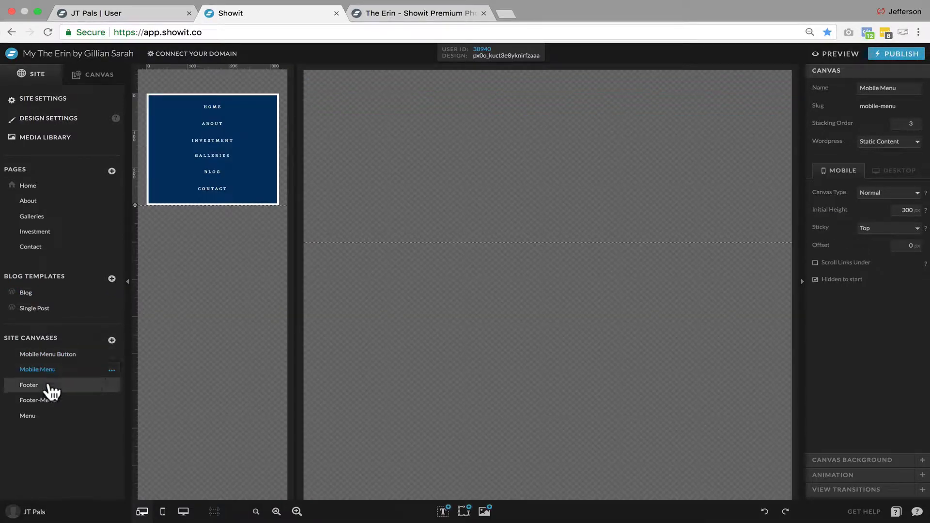
left_click(38, 400)
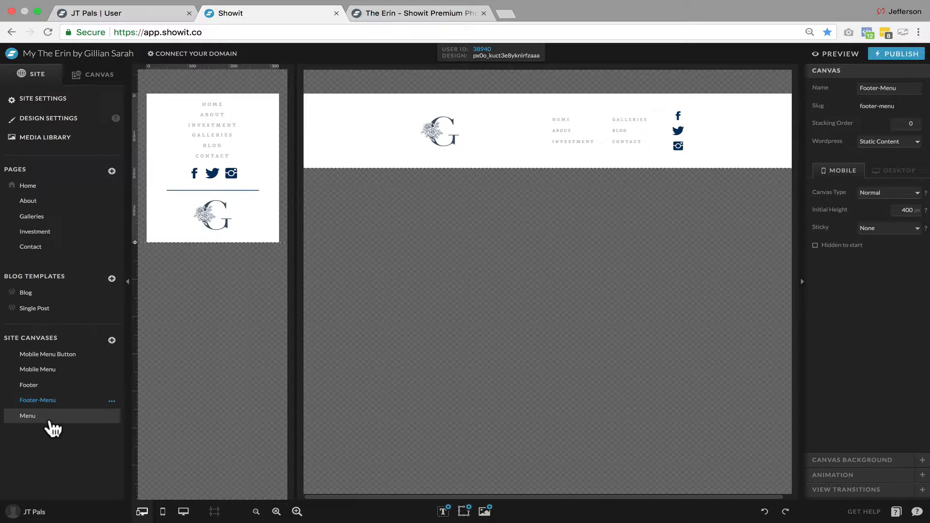
left_click(28, 416)
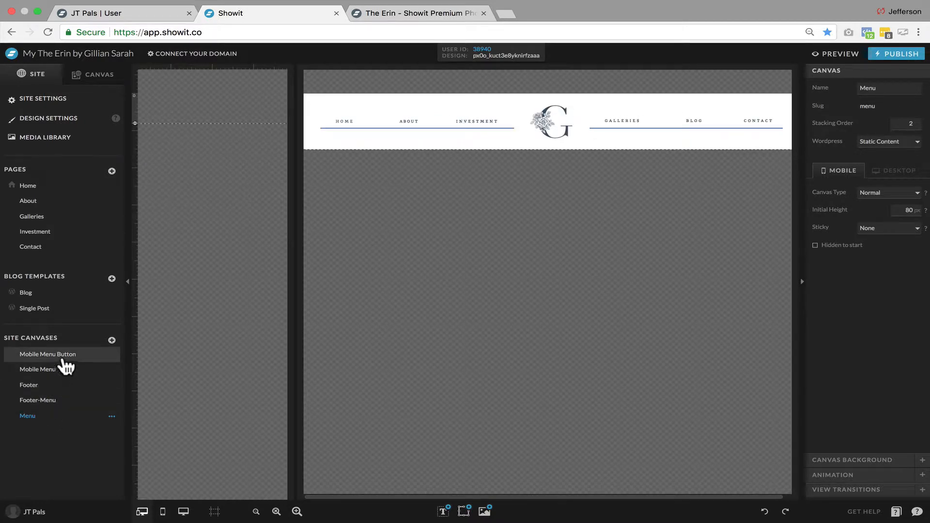
left_click(48, 355)
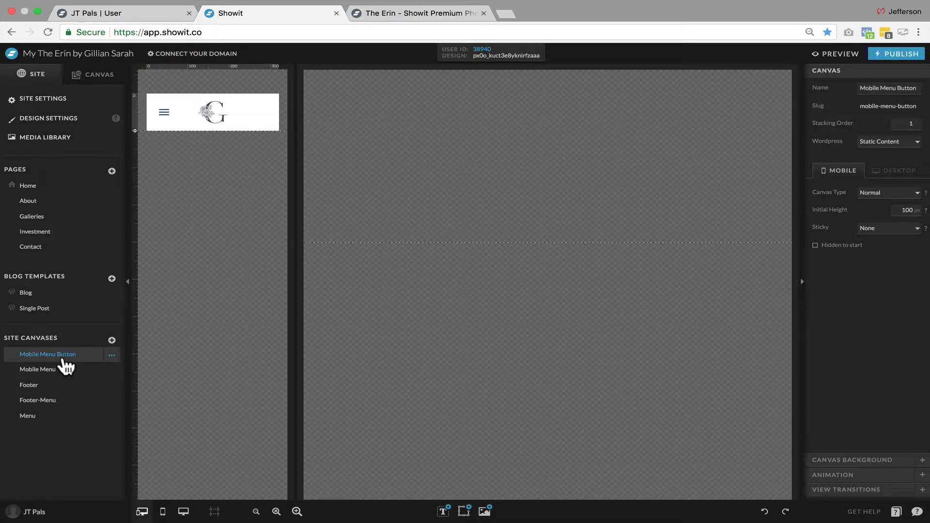
mouse_move(202, 97)
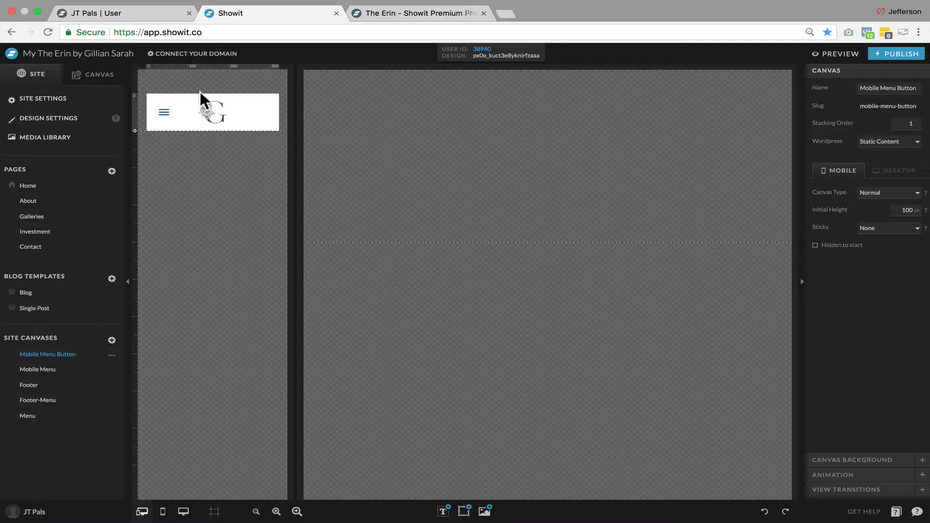
left_click(37, 369)
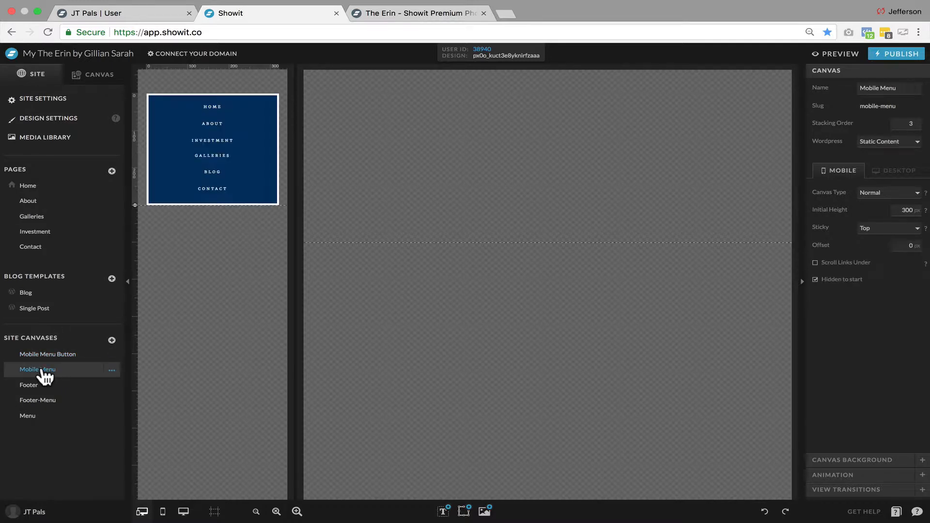
left_click(29, 384)
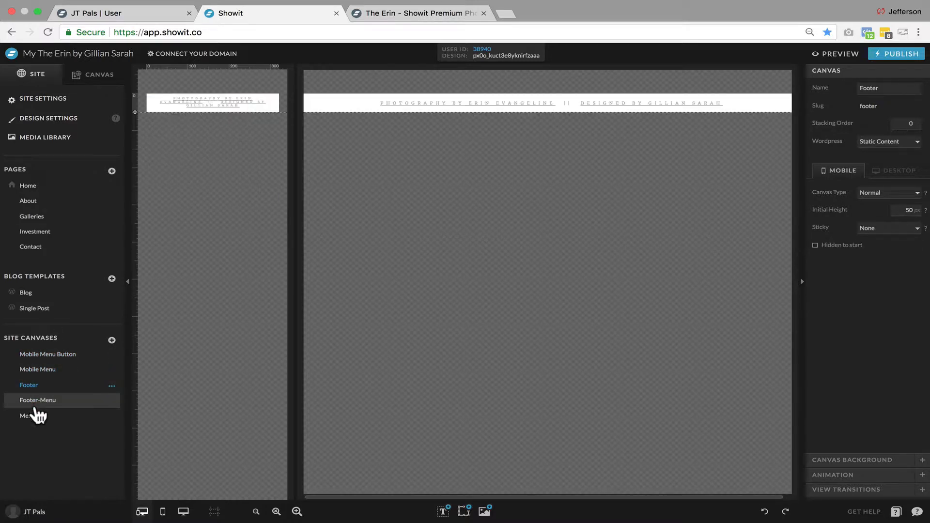
left_click(37, 399)
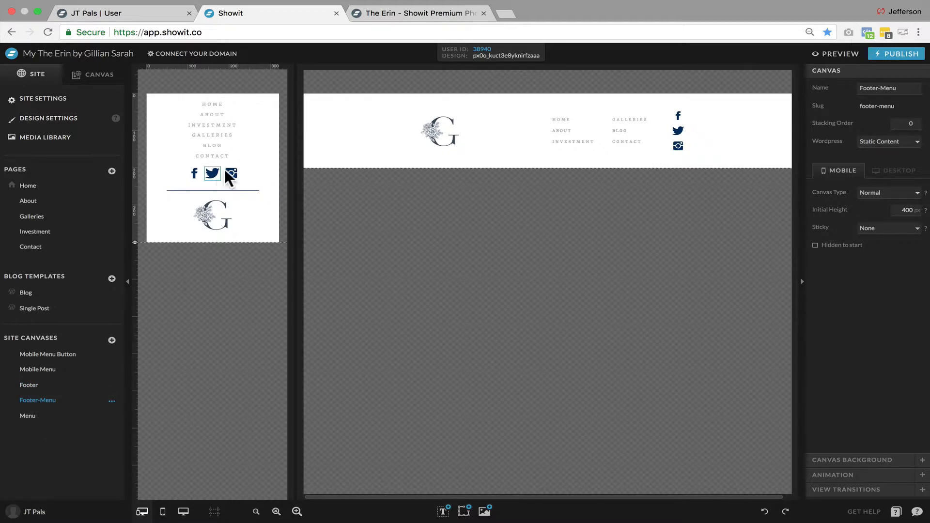
left_click(27, 415)
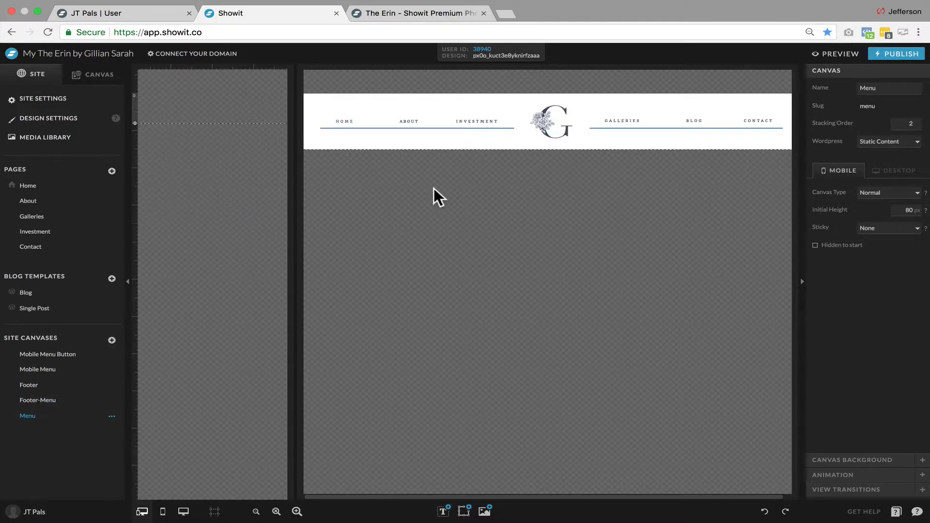
mouse_move(27, 185)
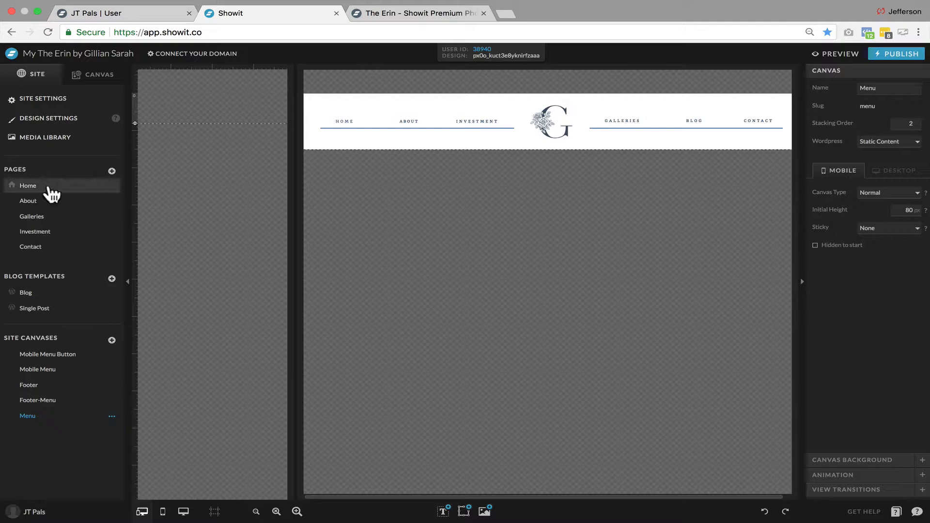
left_click(27, 185)
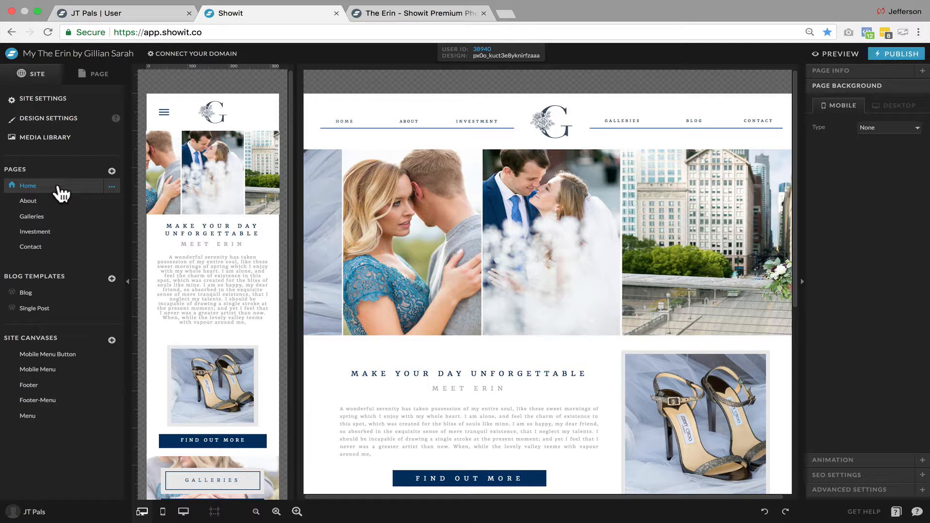
mouse_move(93, 74)
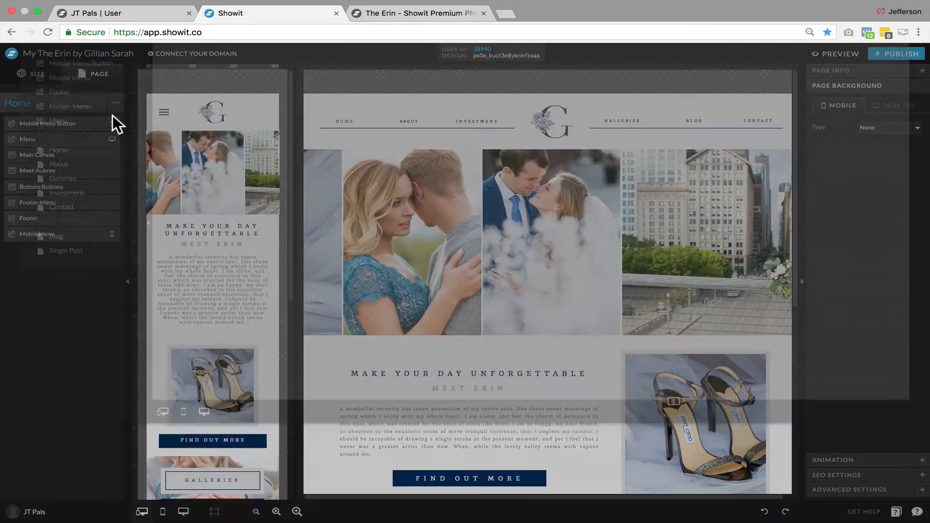
Preview the Menu site canvas in the Choose a Canvas dialog
left_click(116, 103)
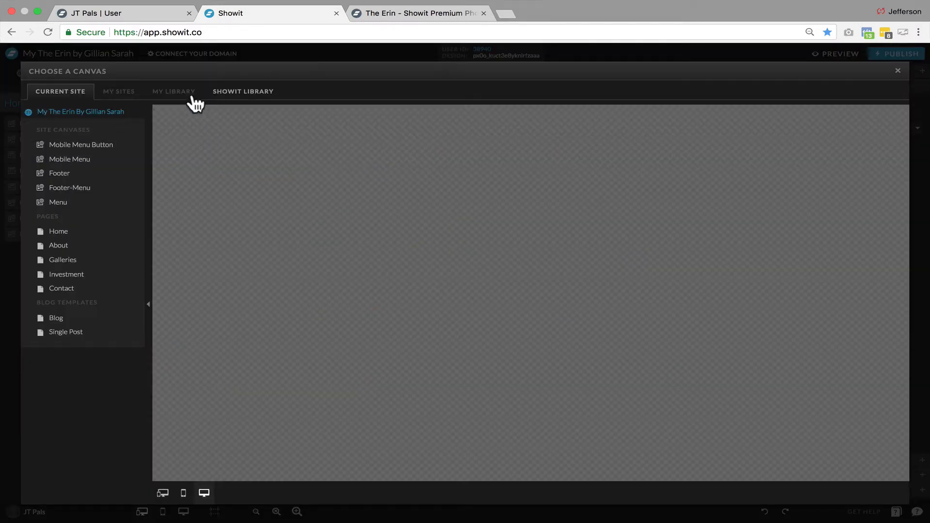
mouse_move(57, 202)
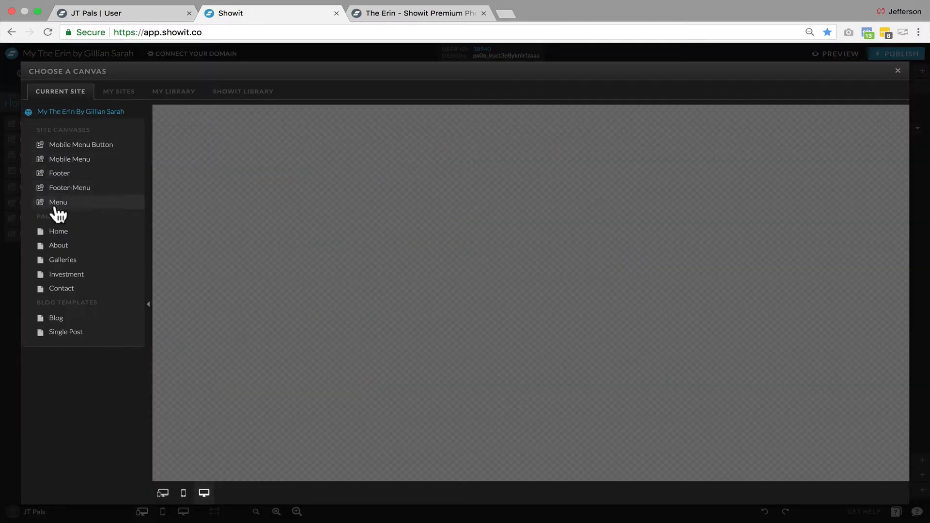
mouse_move(59, 187)
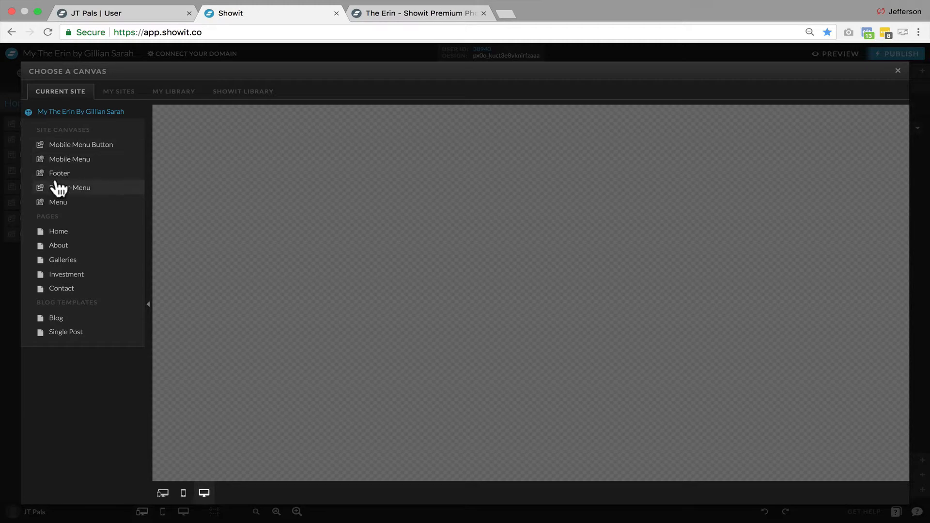
left_click(58, 201)
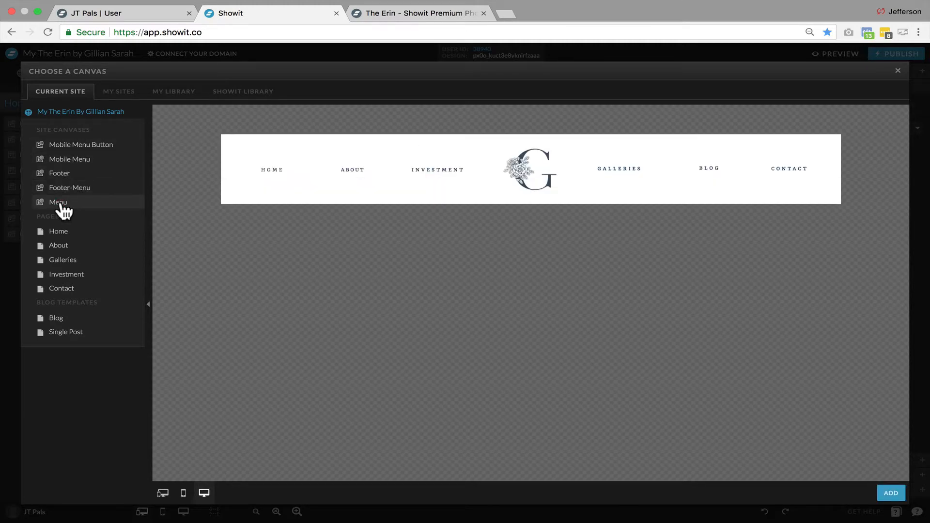
mouse_move(768, 486)
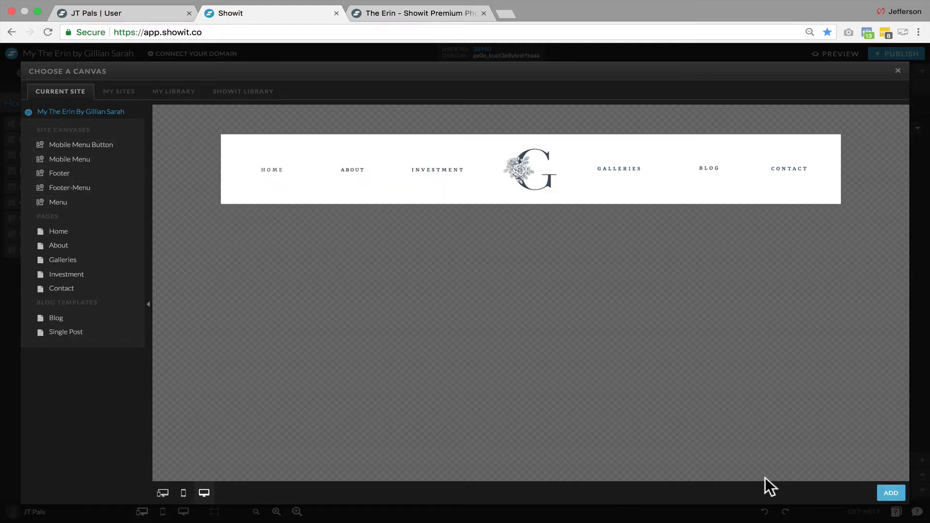
Add the Menu canvas to Home as Menu-1, then delete Menu-1
left_click(890, 493)
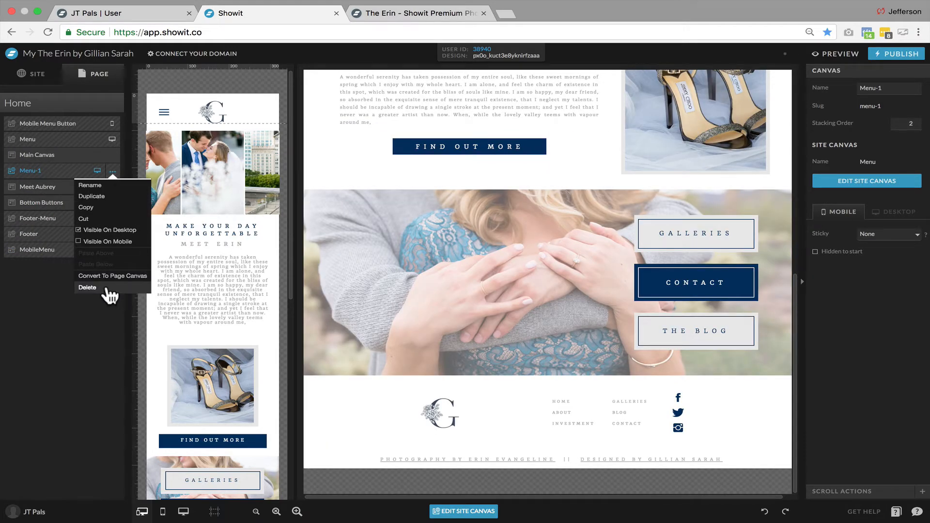
left_click(87, 287)
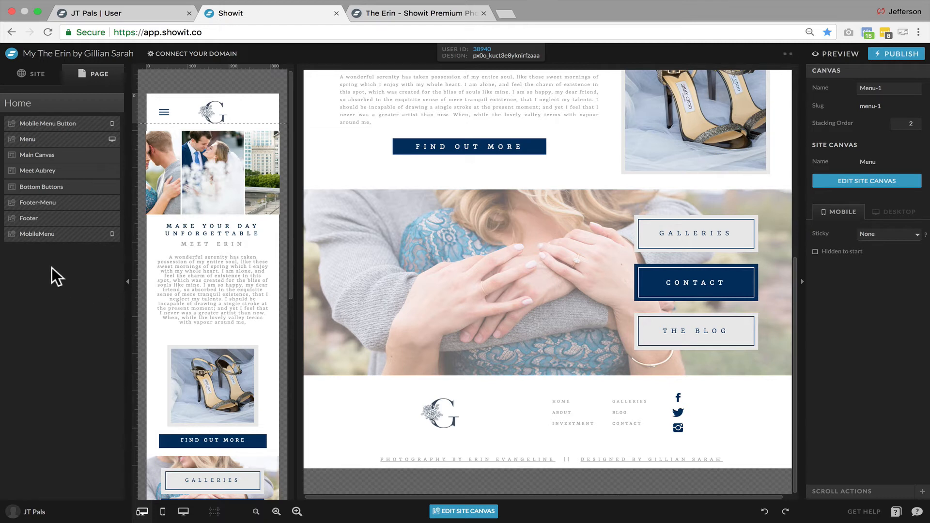